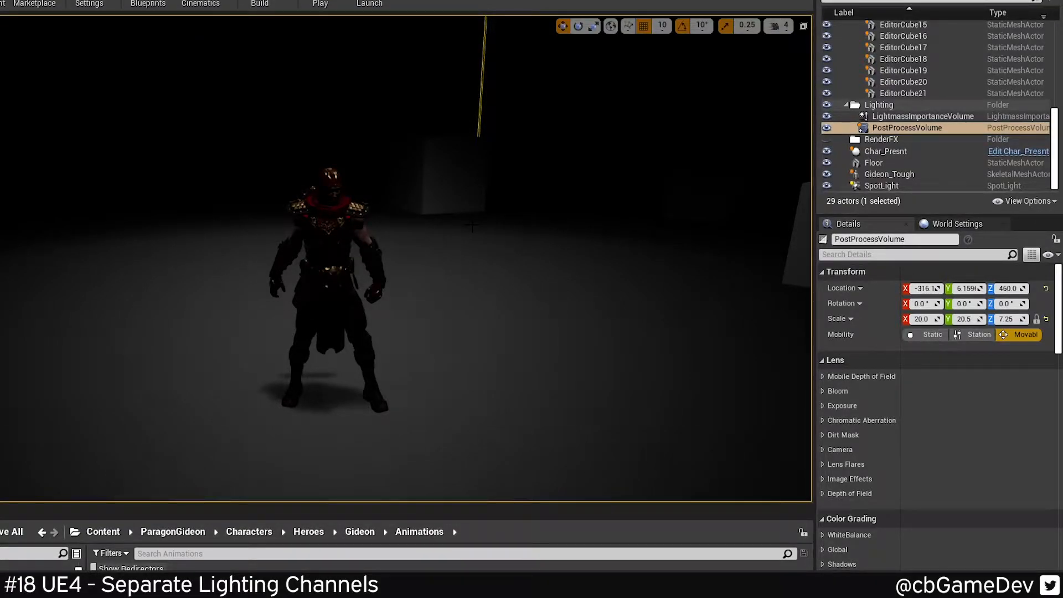
mouse_move(486, 269)
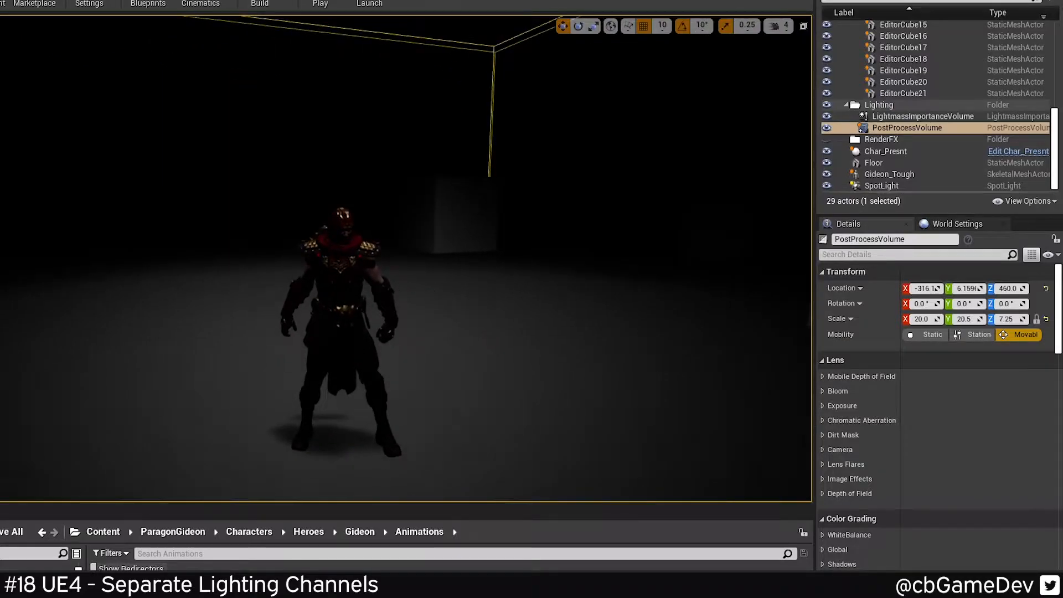
- Select Gideon_Tough and restore the three point lights under 0_Lights
click(888, 173)
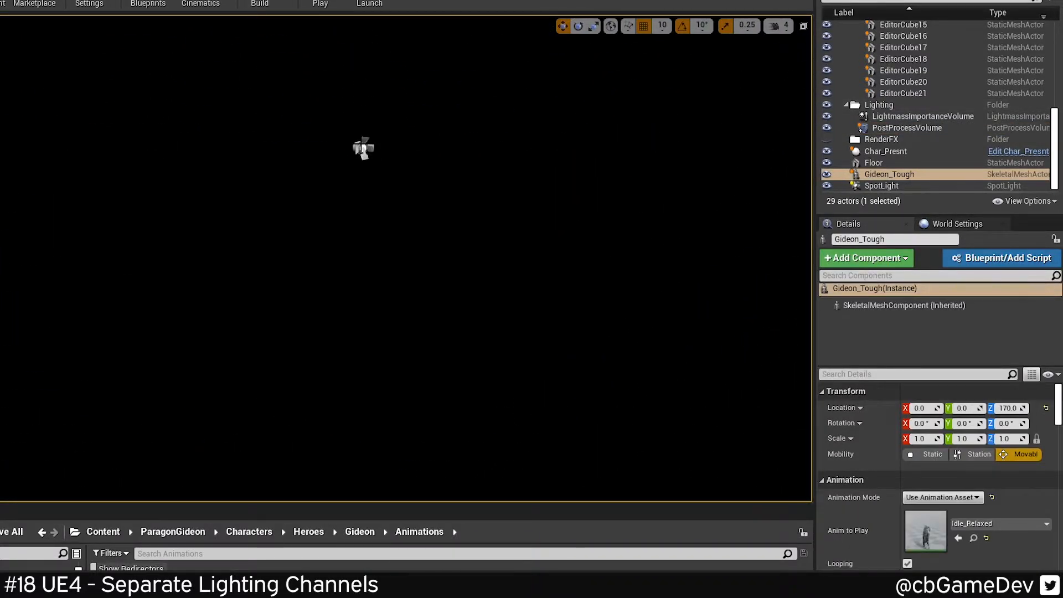
click(881, 185)
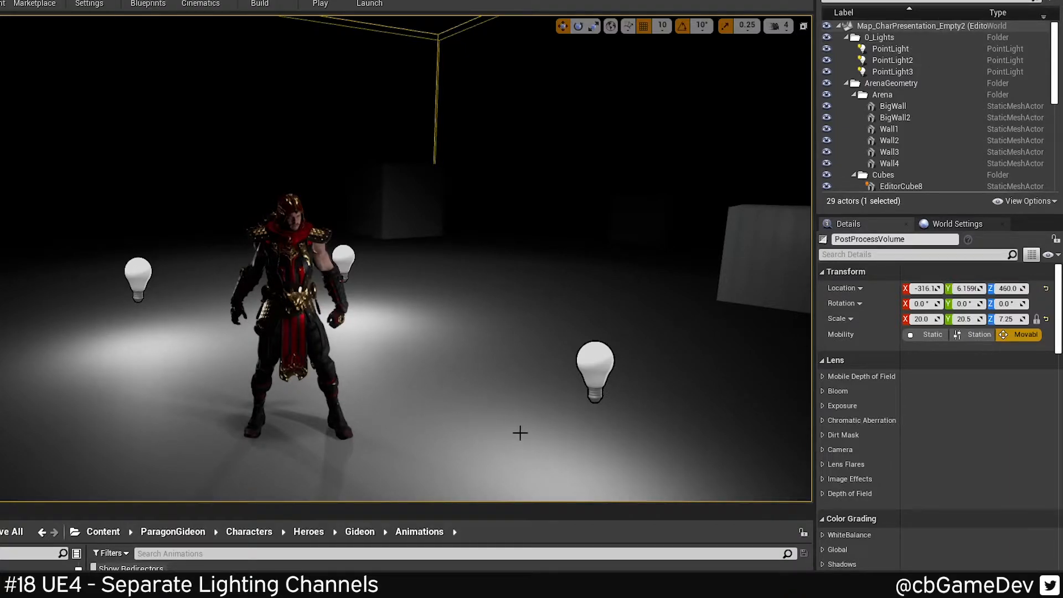
- Select PointLight, PointLight2 and PointLight3 together in the World Outliner
click(921, 116)
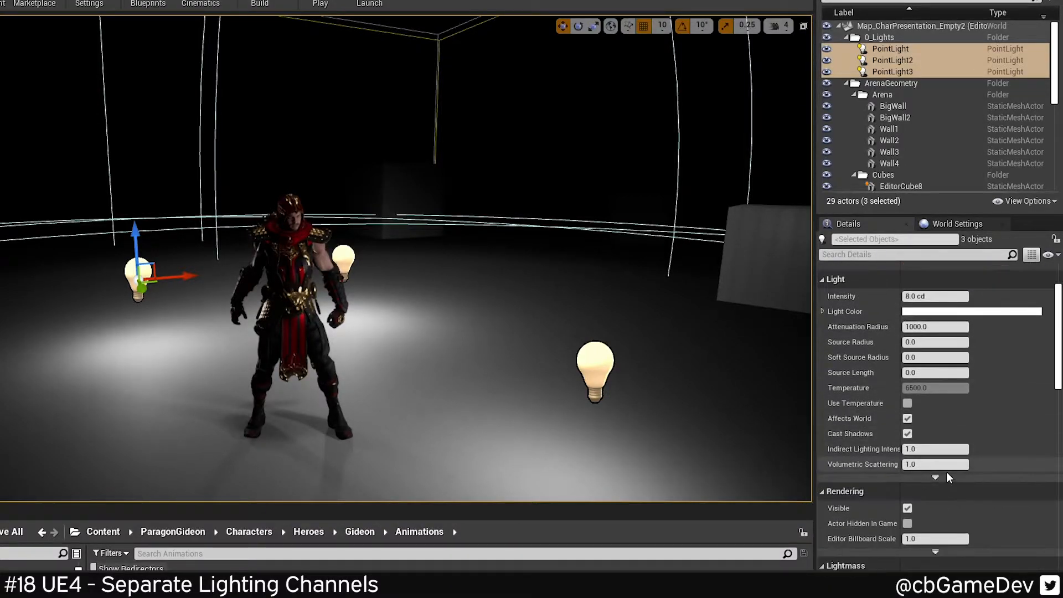
- Move the selected point lights from lighting channel 0 to channel 1
scroll(down, 3)
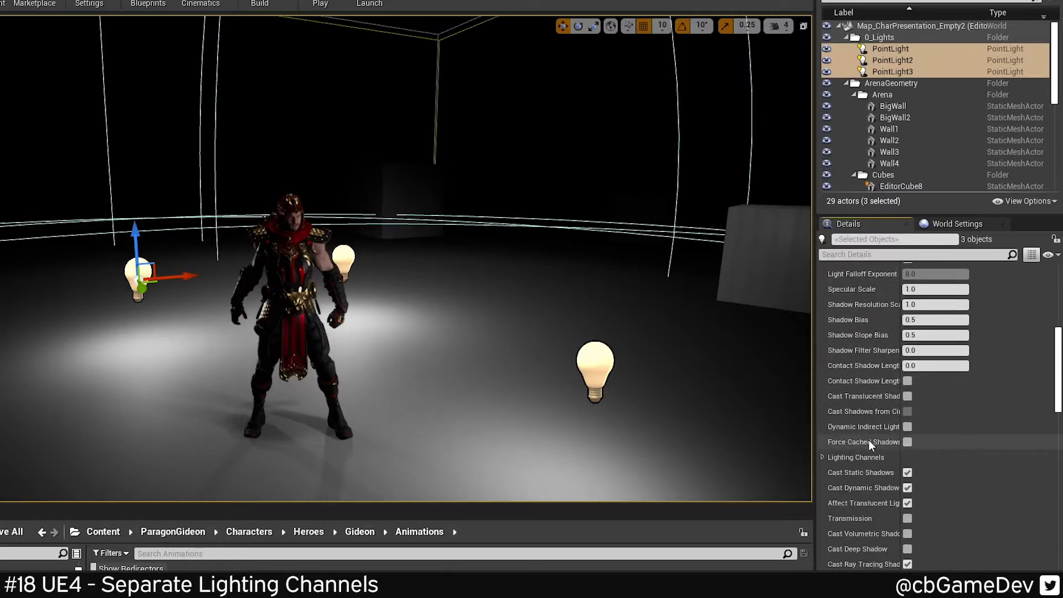
click(821, 457)
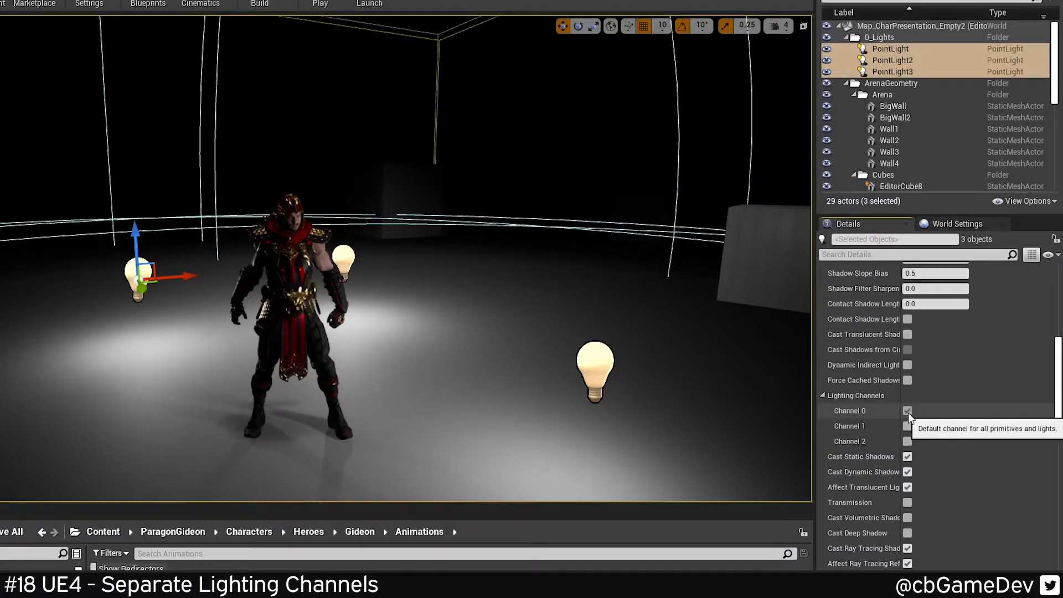
click(906, 411)
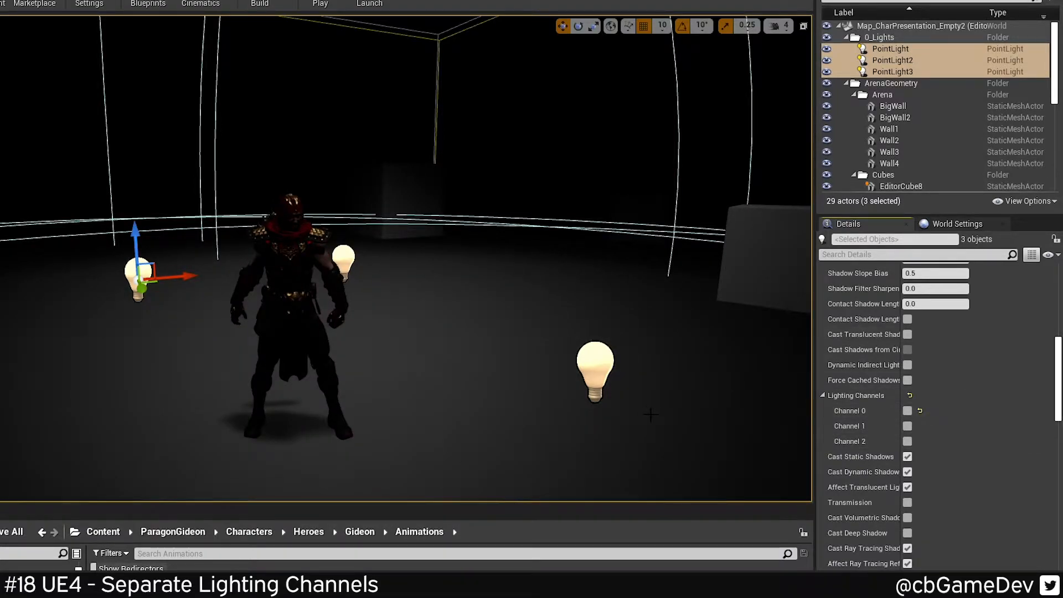
click(907, 426)
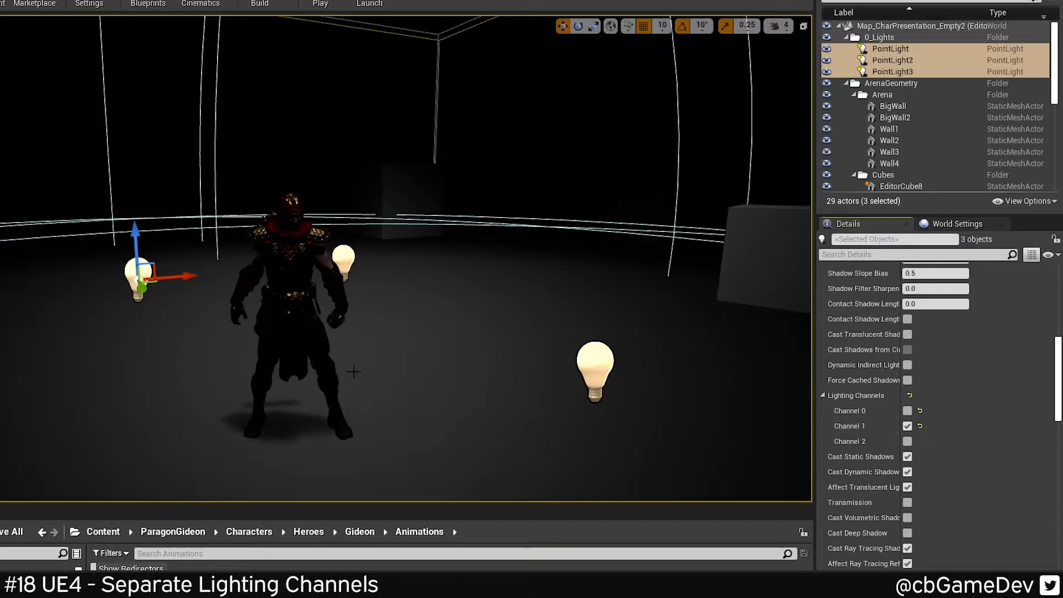
mouse_move(380, 329)
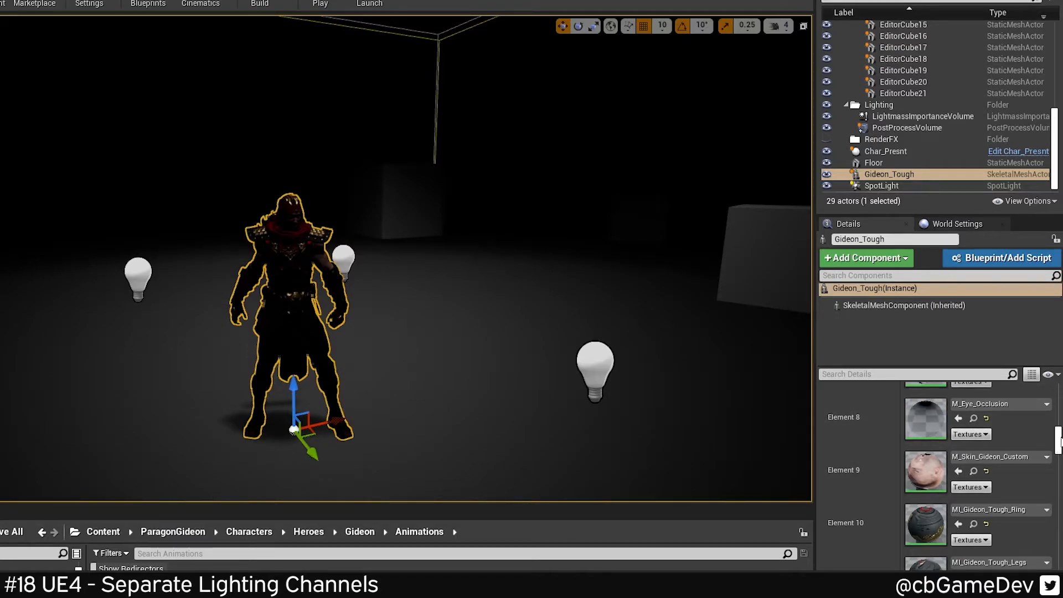
mouse_move(1002, 435)
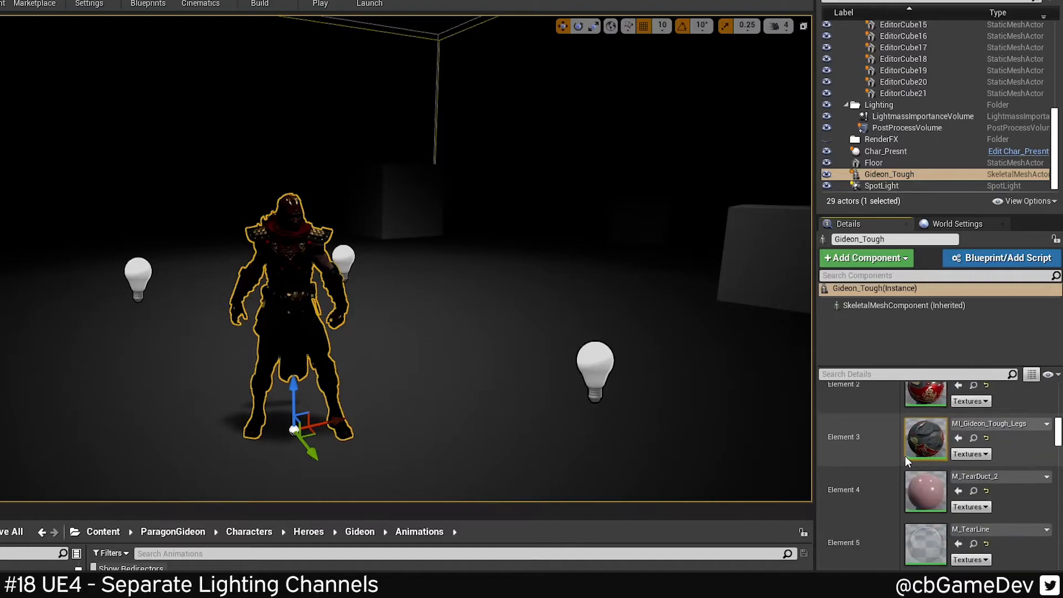
- Scroll Gideon_Tough's Details down to Lighting Channels, showing channel 0 enabled
scroll(down, 3)
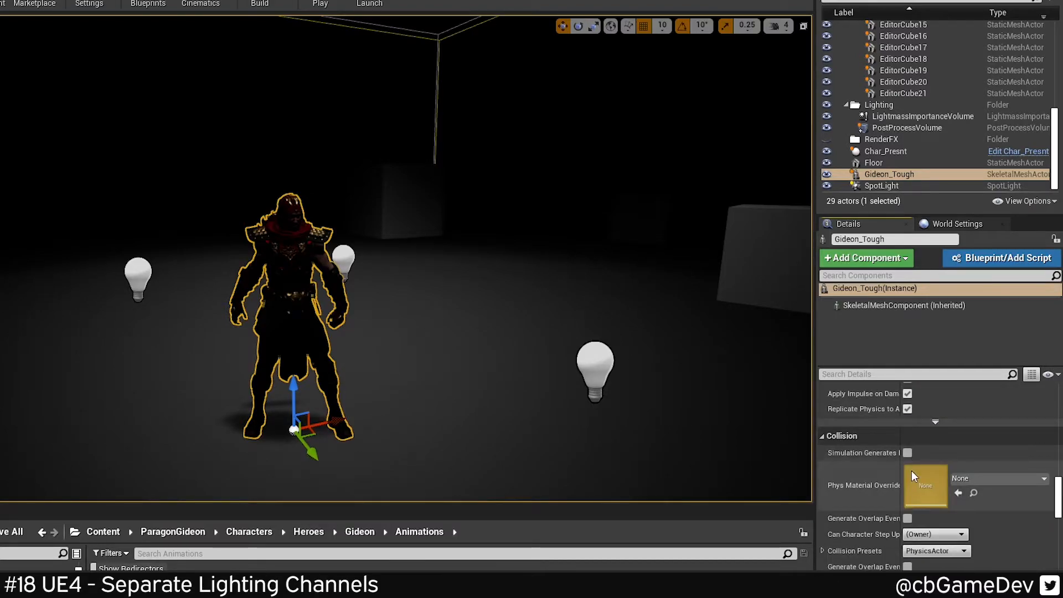
scroll(down, 3)
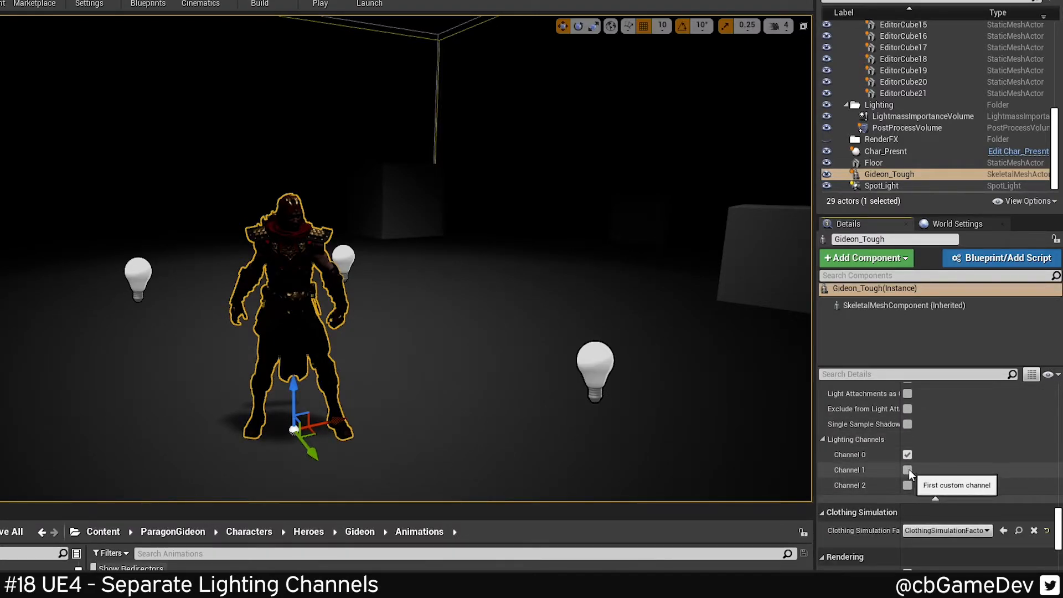
- Switch Gideon_Tough to lighting channel 1 and remove it from channel 0
click(907, 469)
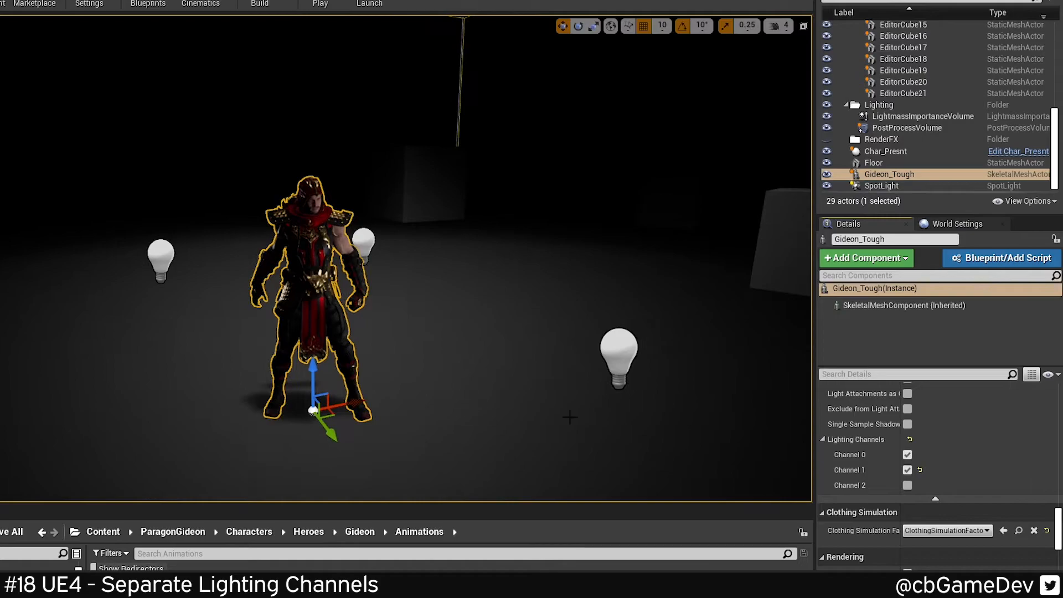
mouse_move(907, 455)
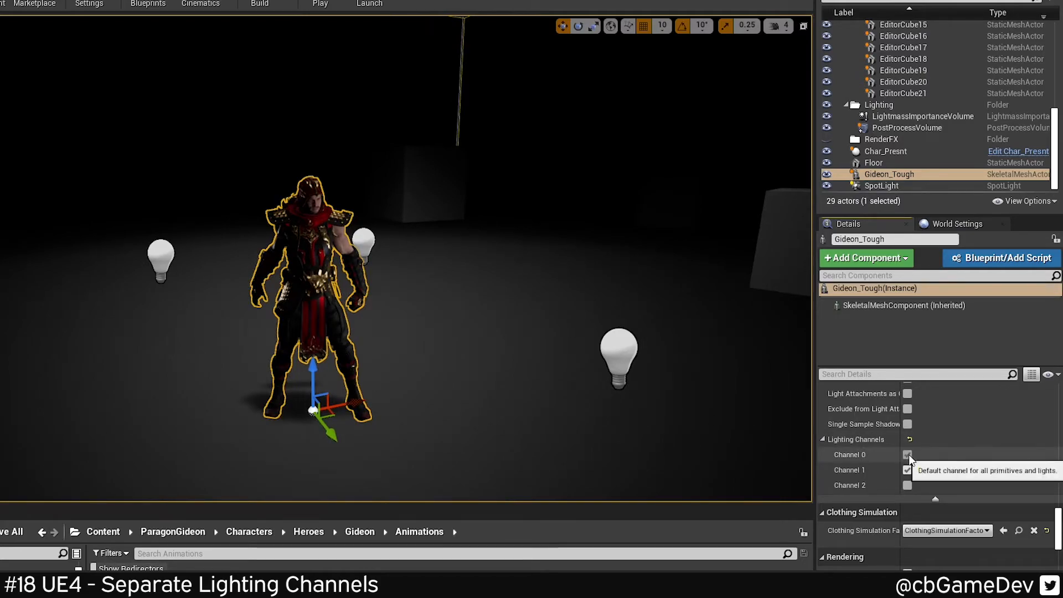
click(906, 469)
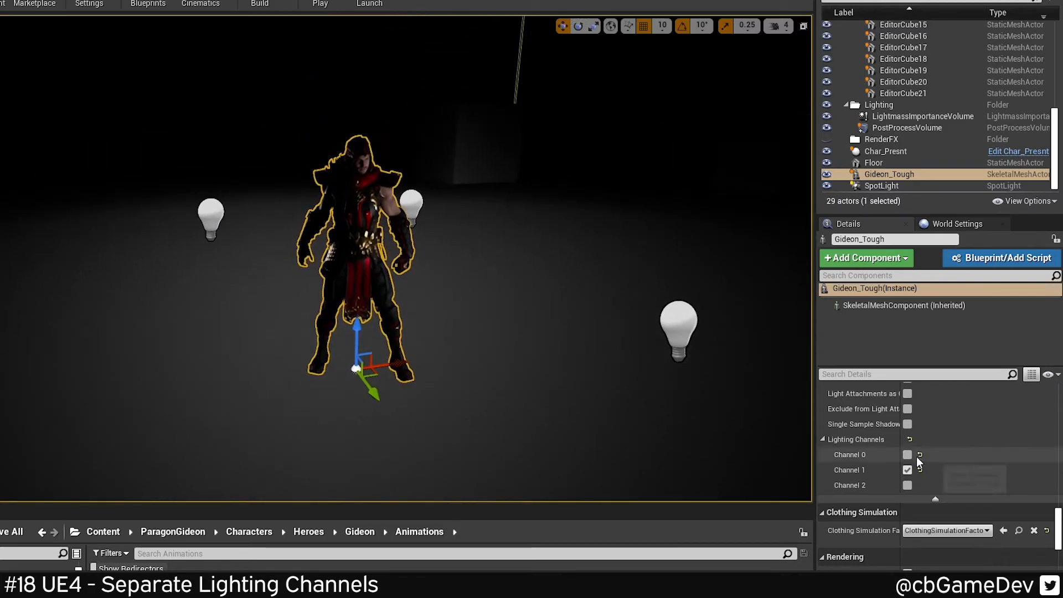
click(907, 453)
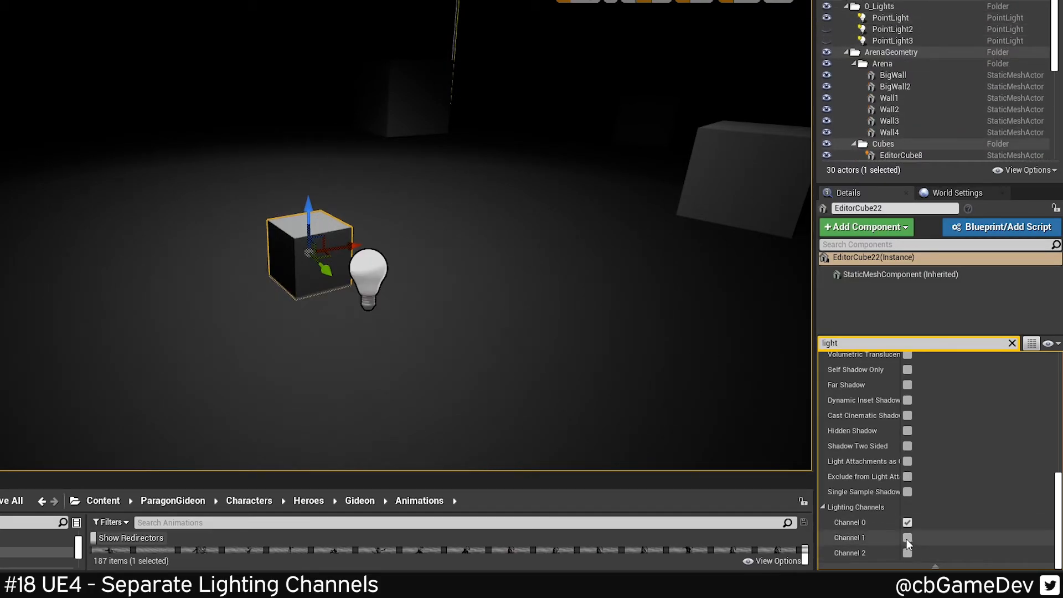
- Put EditorCube22 on lighting channel 1 and check PointLight's channel 1 setting
click(890, 17)
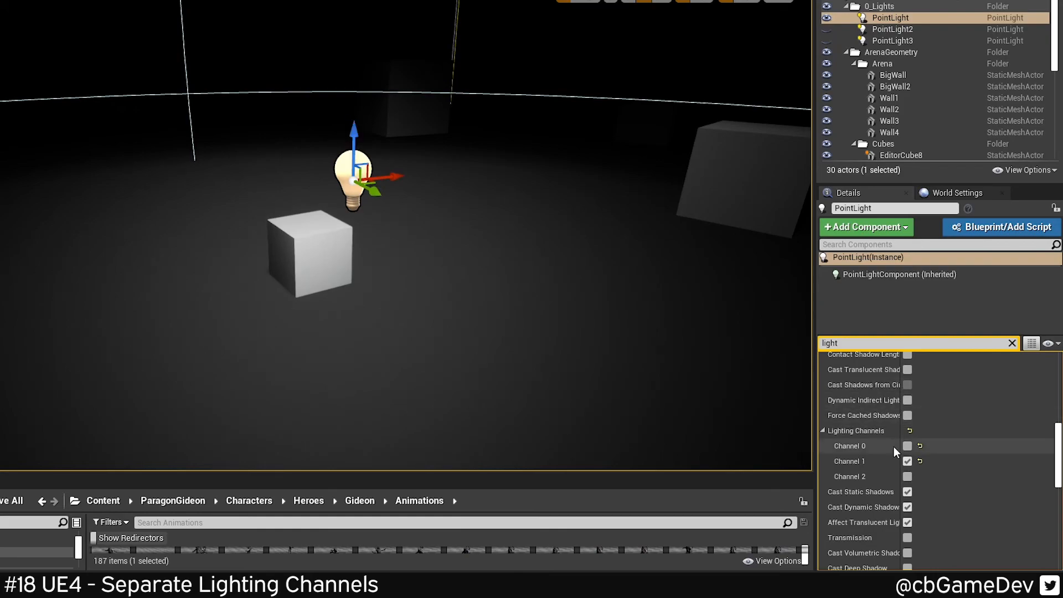
click(906, 461)
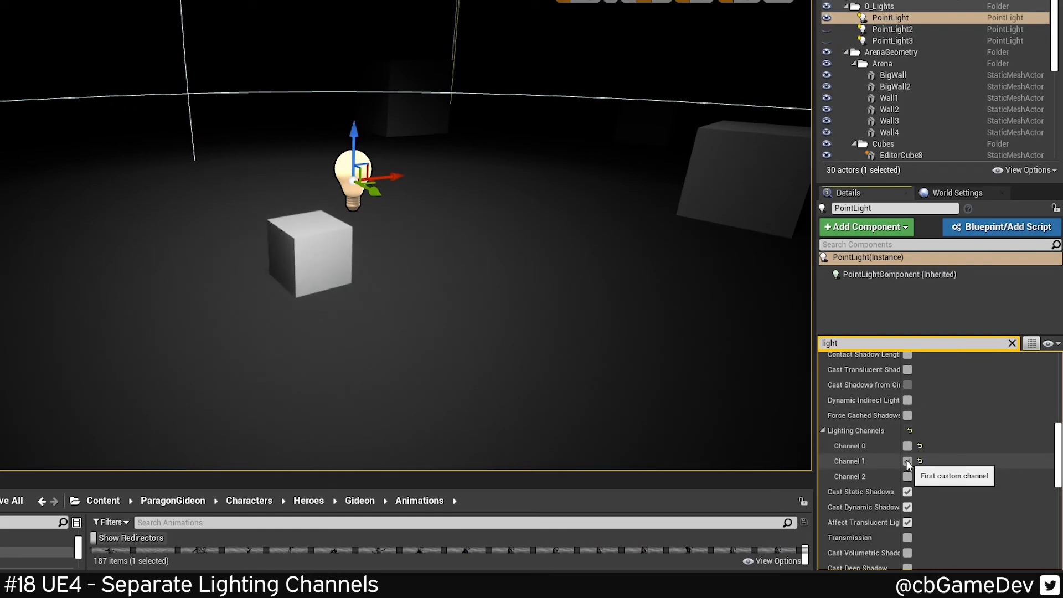